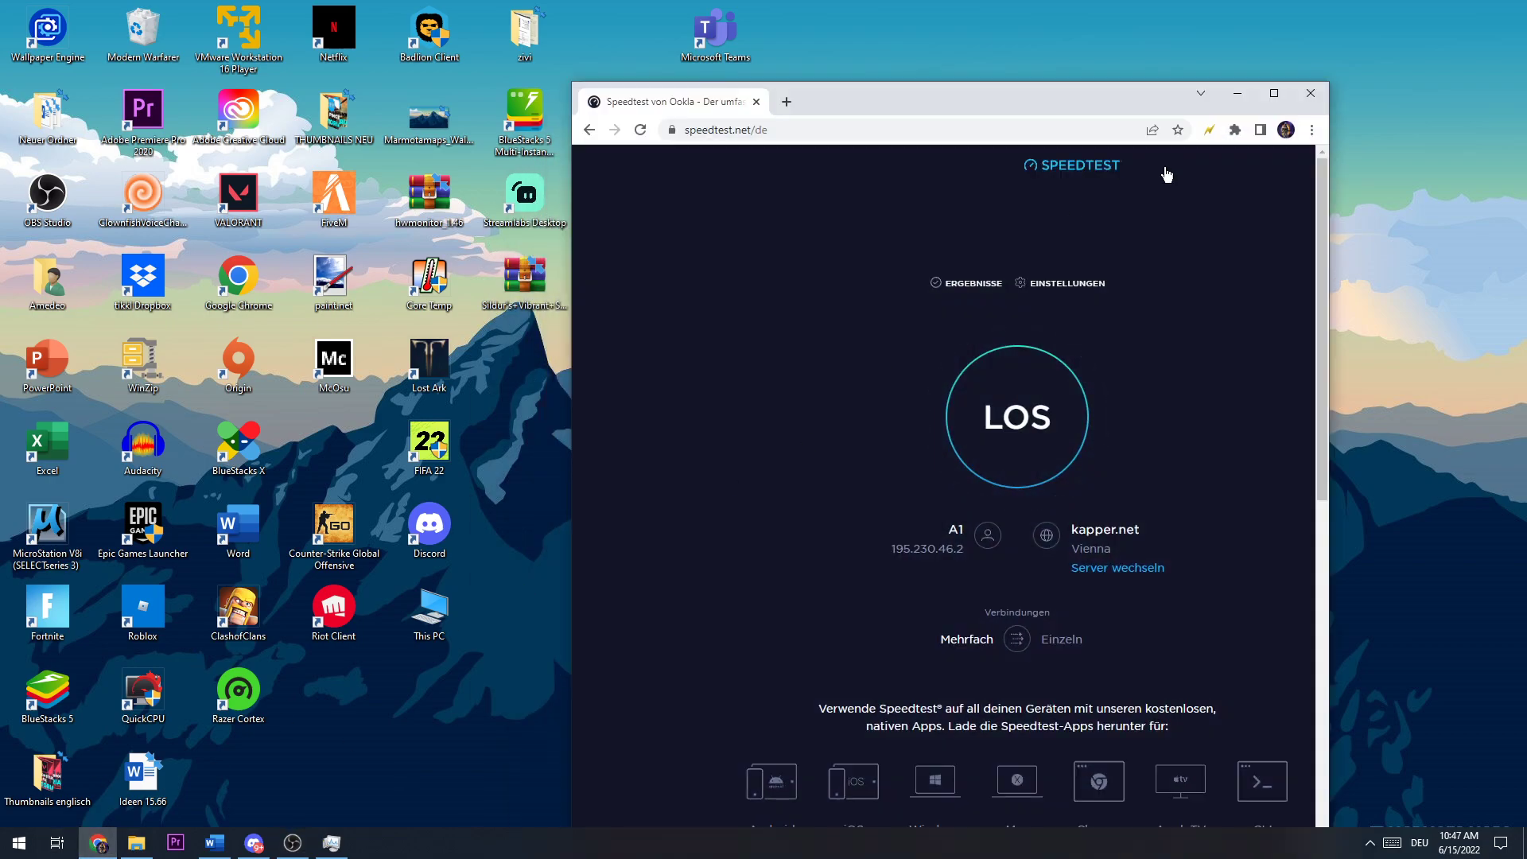
# Step: Start the Speedtest run with the GO button to measure ping and download speed
pyautogui.click(1273, 92)
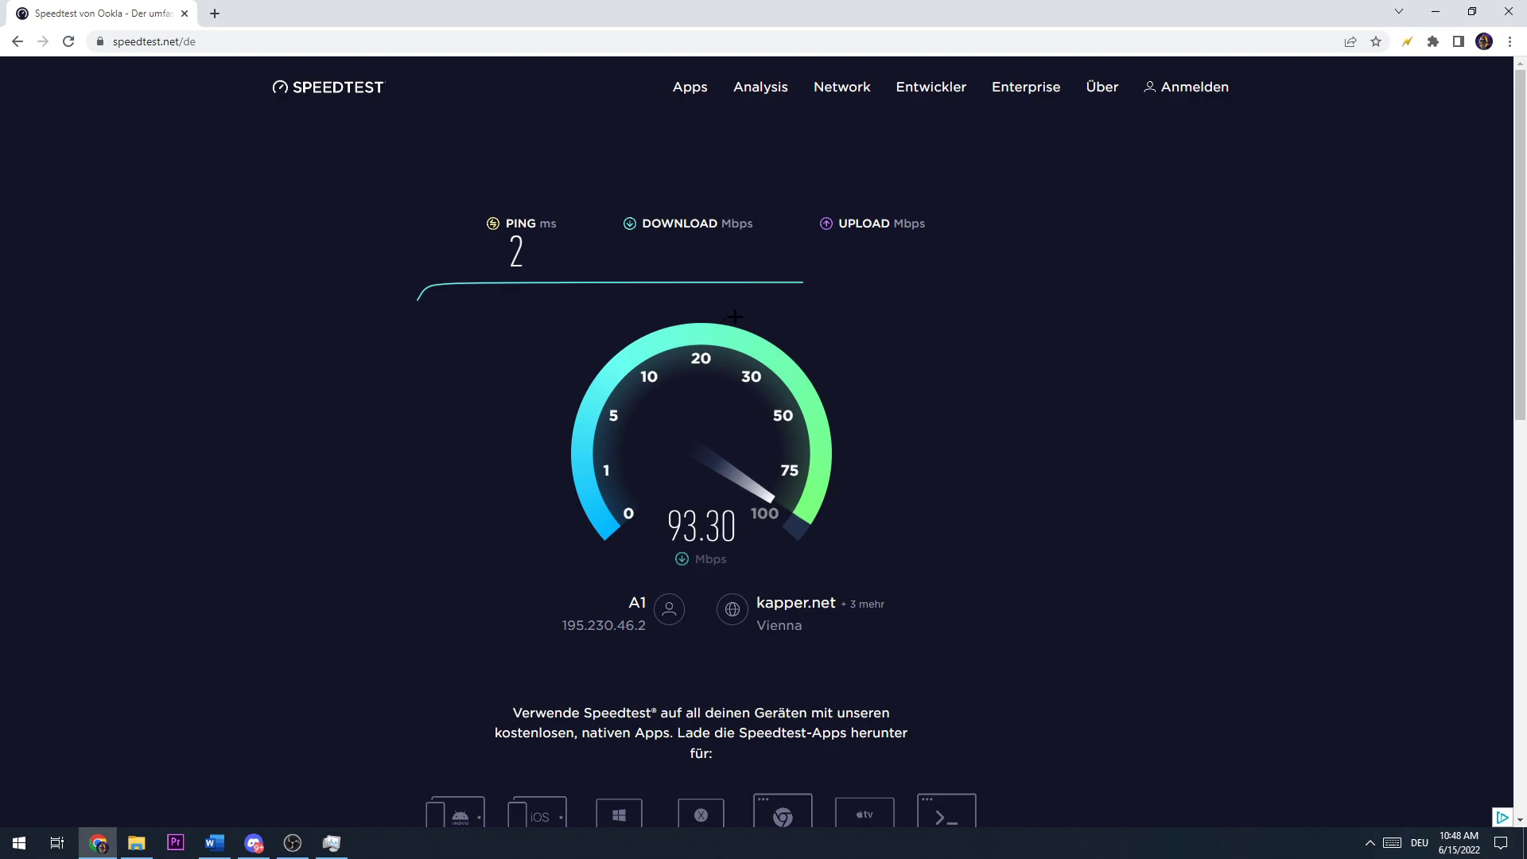
# Step: Shrink the browser window while upload is measured after the 93.52 Mbps download
pyautogui.click(690, 87)
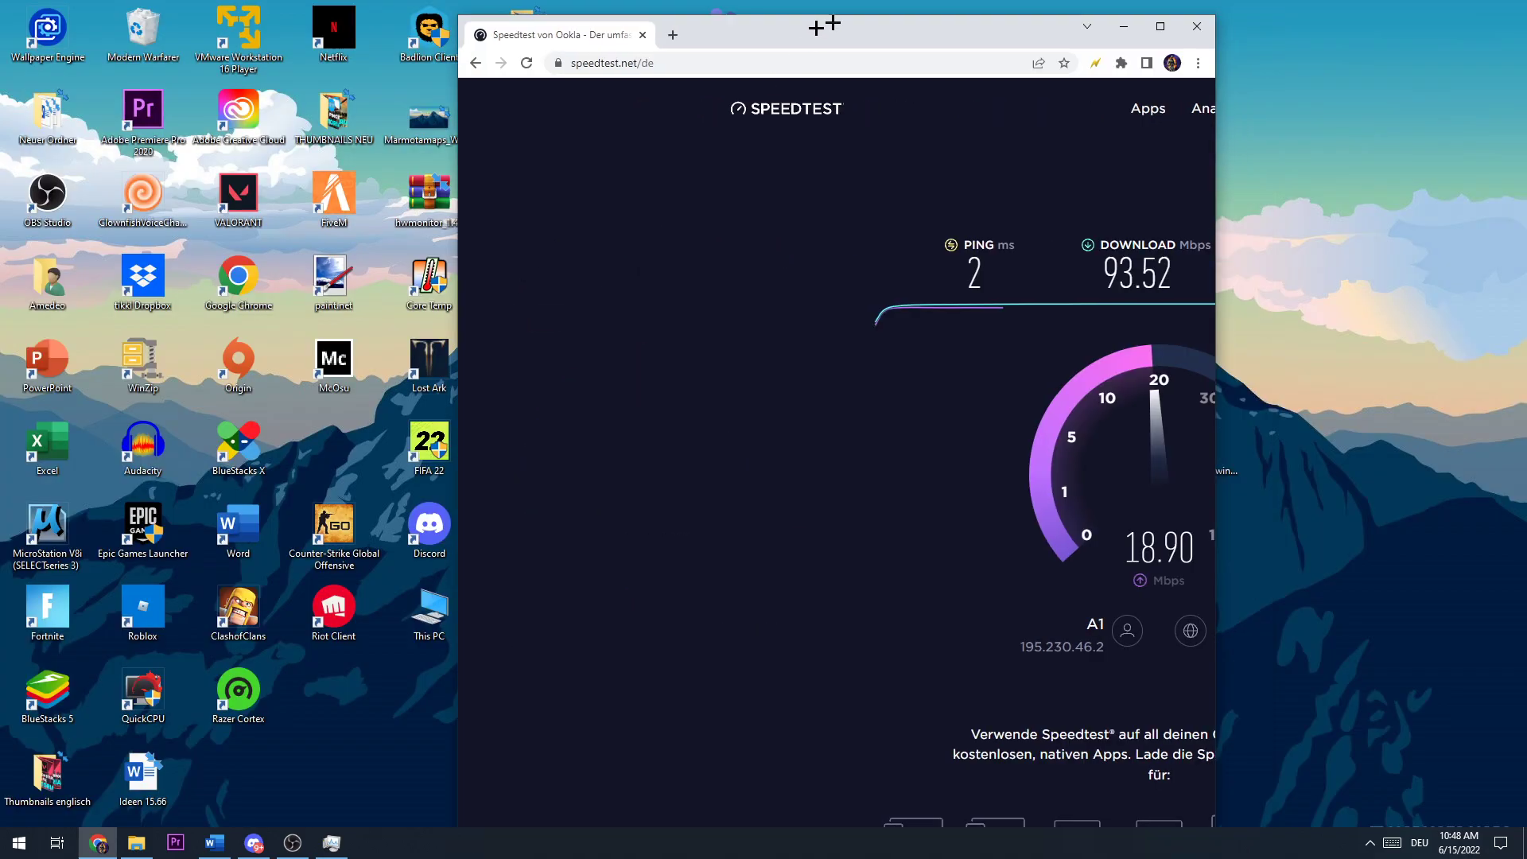
pyautogui.click(1162, 26)
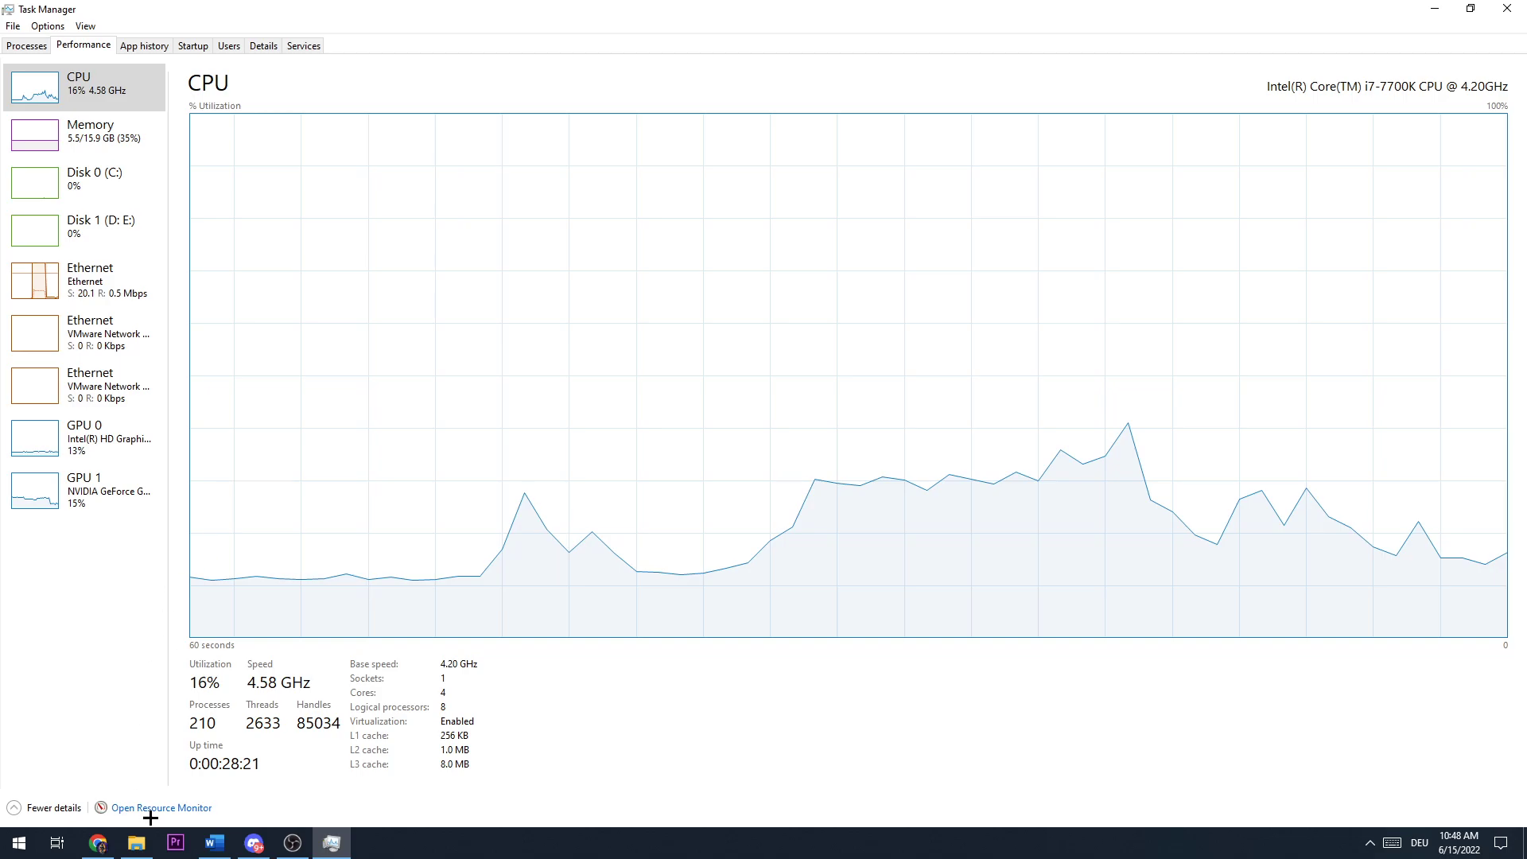
# Step: Open Resource Monitor from Task Manager's Performance view and maximize it on Network
pyautogui.click(161, 807)
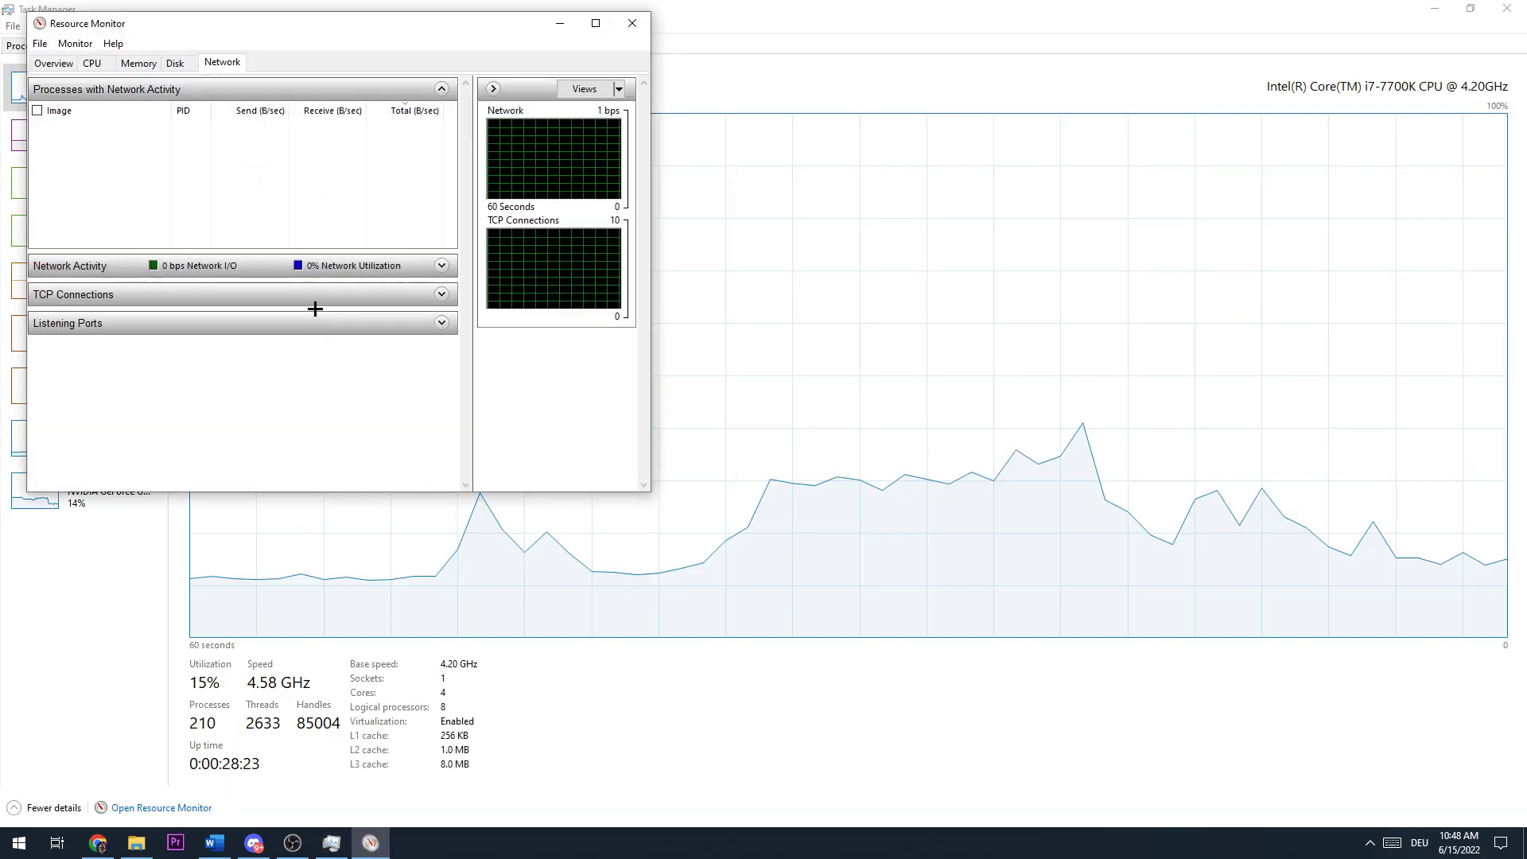
pyautogui.click(594, 22)
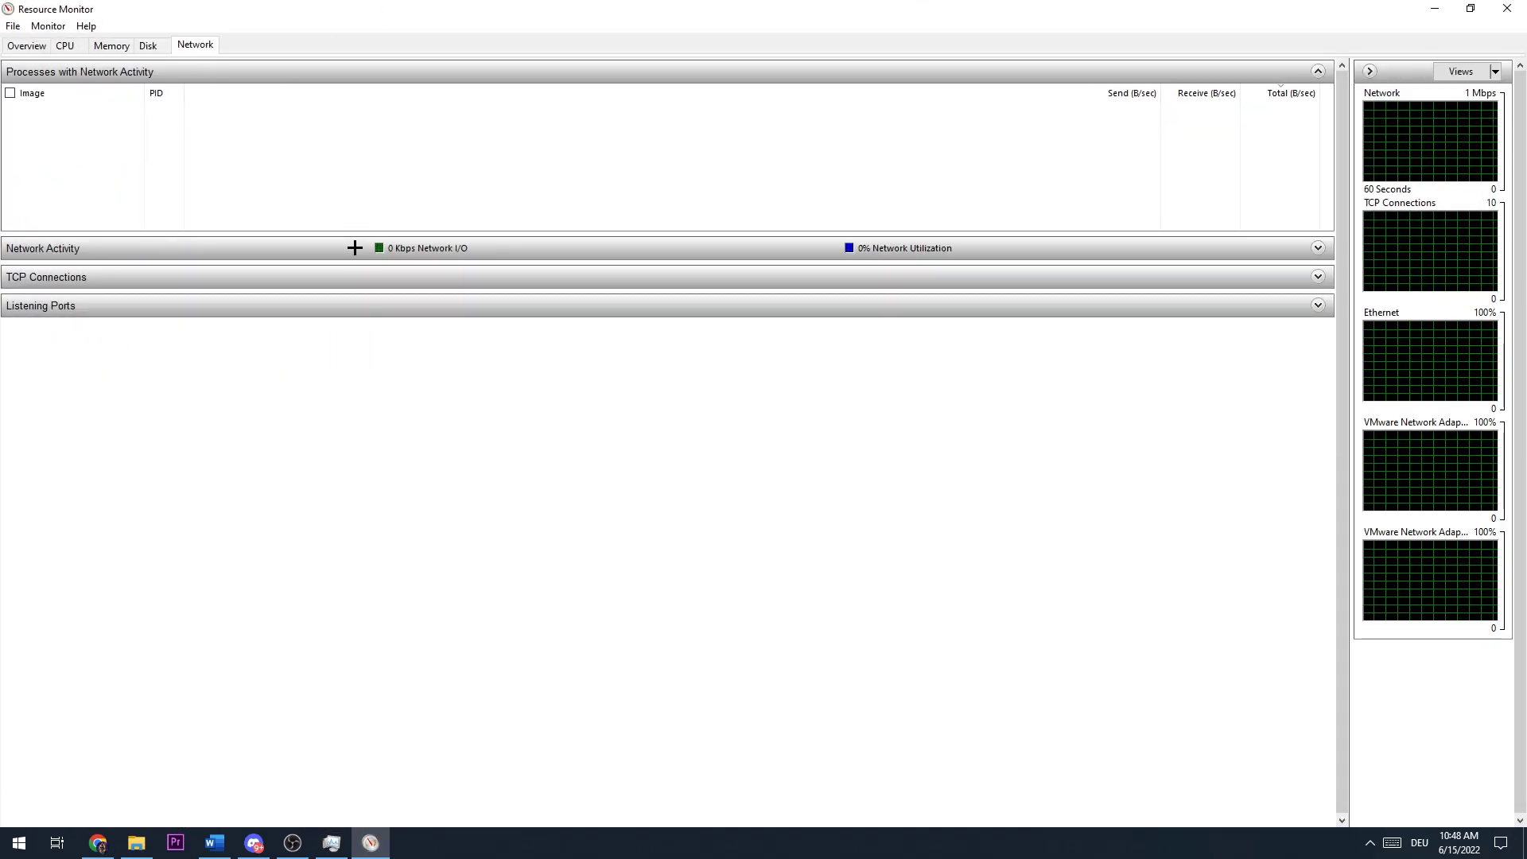